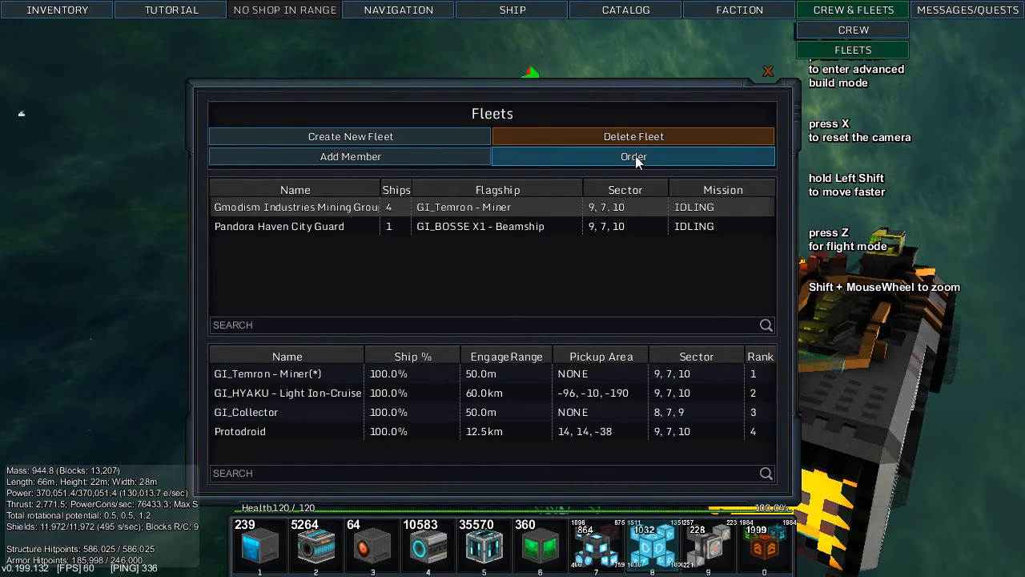
Order the Gmodism Industries Mining Group fleet to call back to carrier, then close Fleets
click(632, 156)
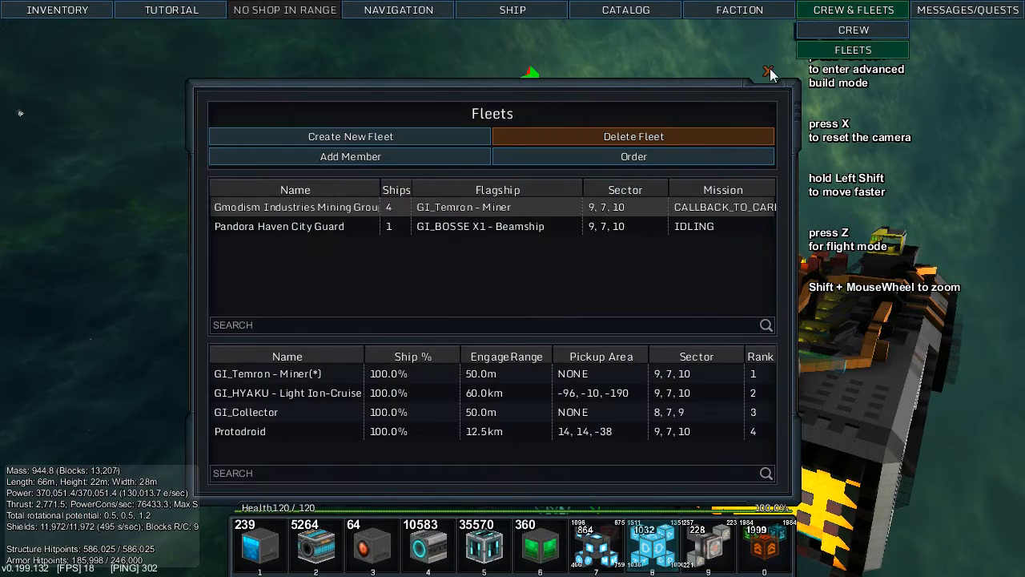
click(767, 72)
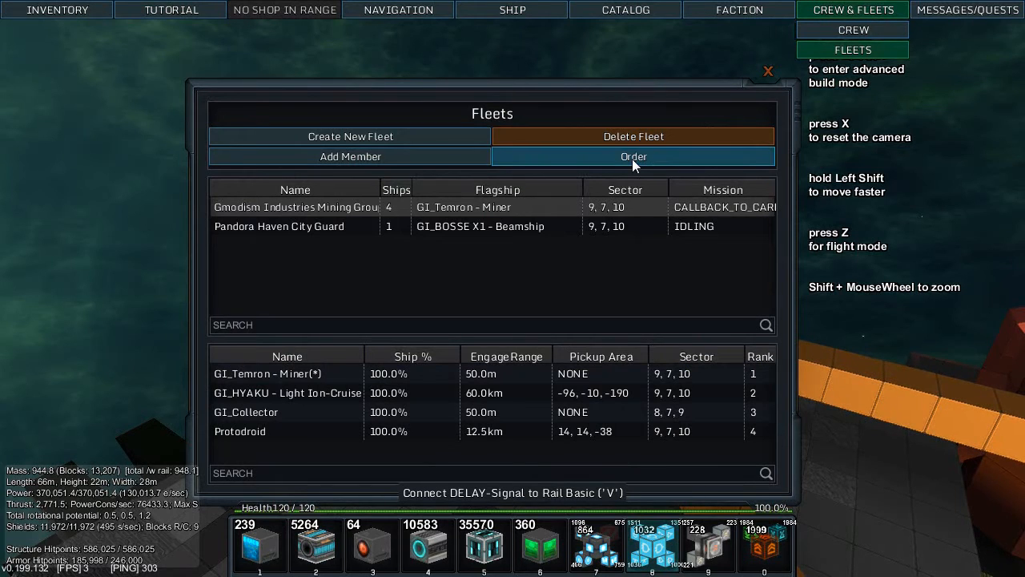
mouse_move(481, 86)
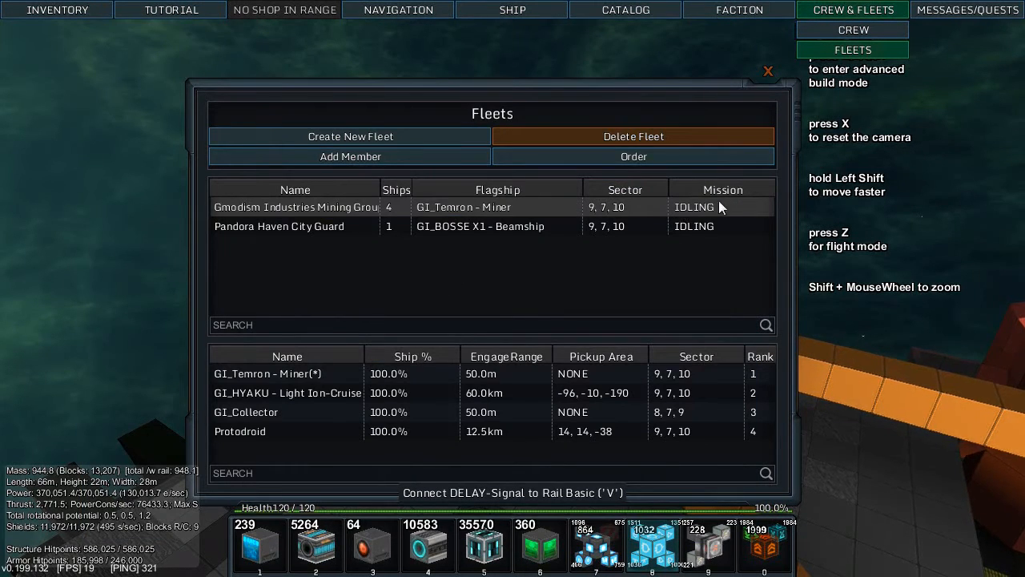
Close the Fleets window to return to the carrier ship's deck
click(766, 72)
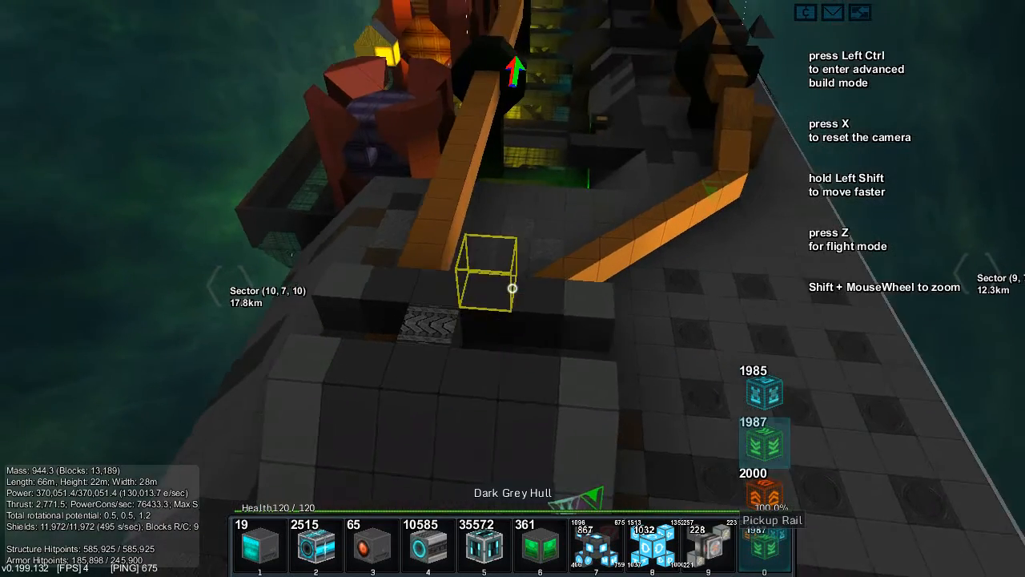
key(ctrl)
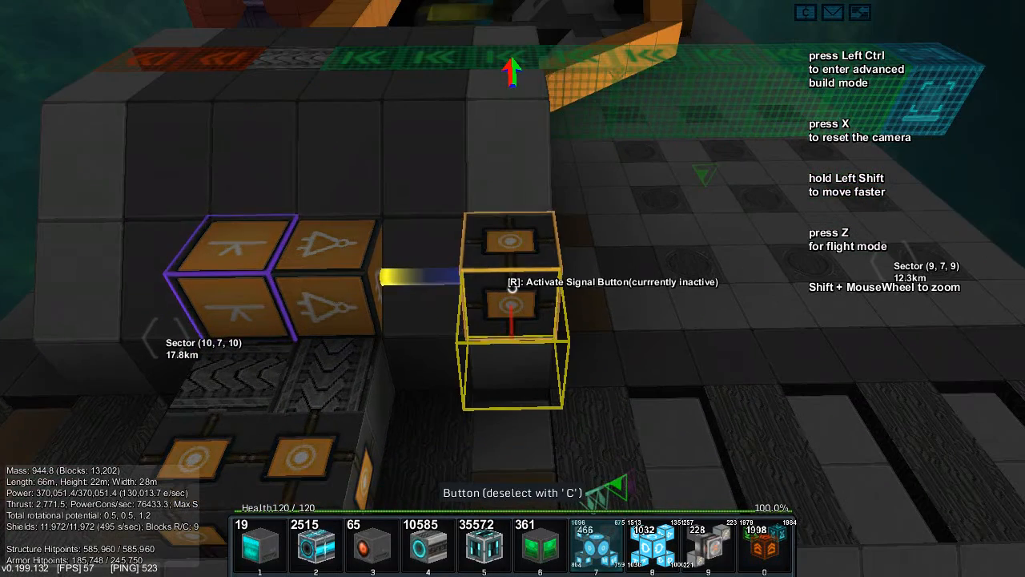
Link the signal button to the logic gates and add a delay block to the circuit
key(r)
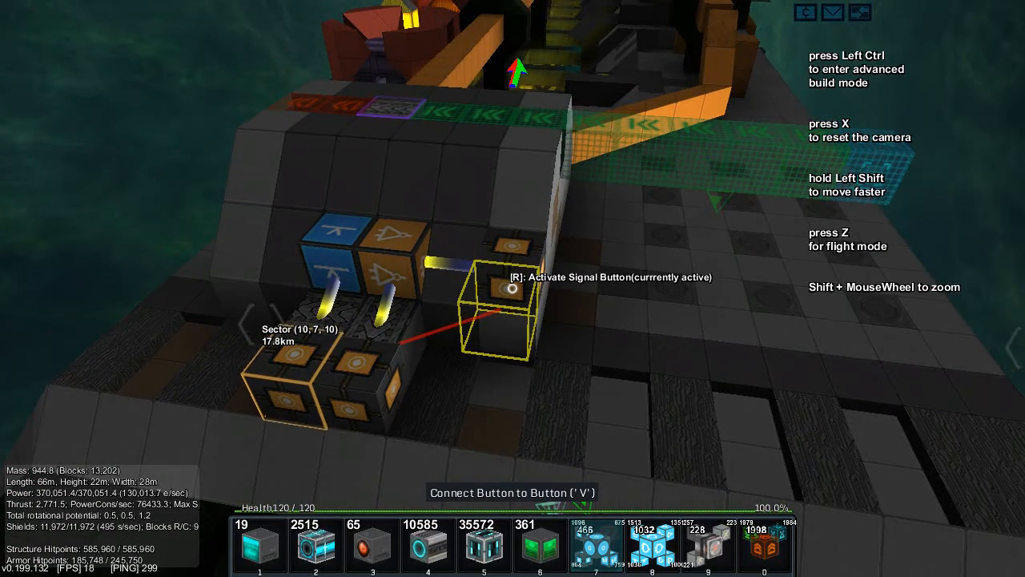
click(513, 286)
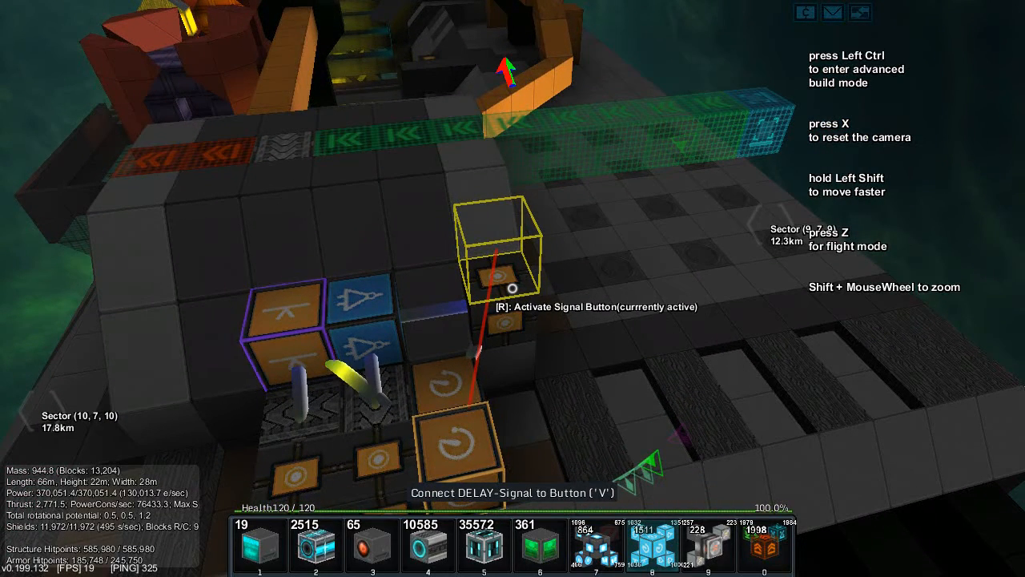
Link the new delay block to the signal button
key(r)
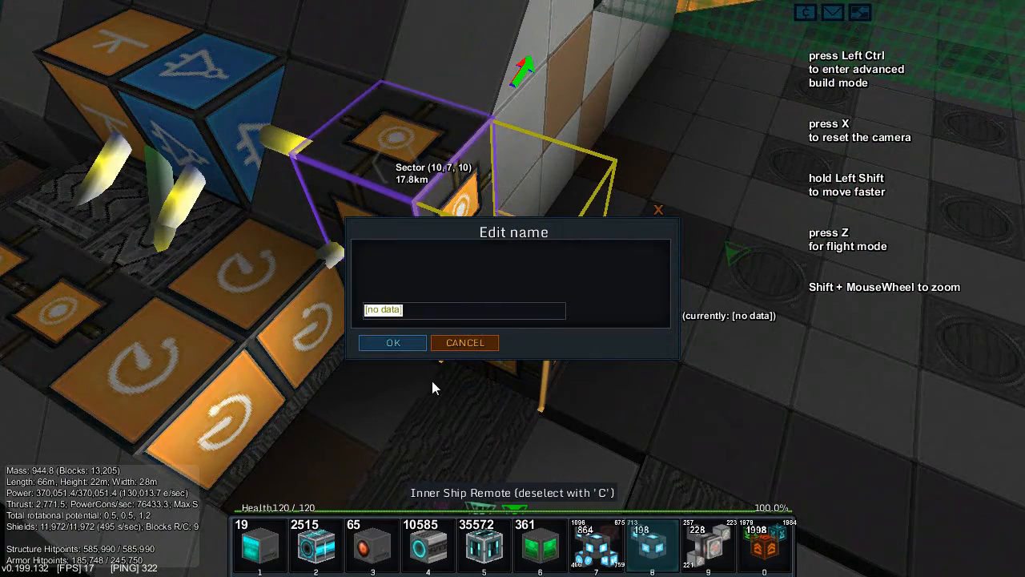
Confirm the inner ship remote's name in the Edit name dialog
click(392, 342)
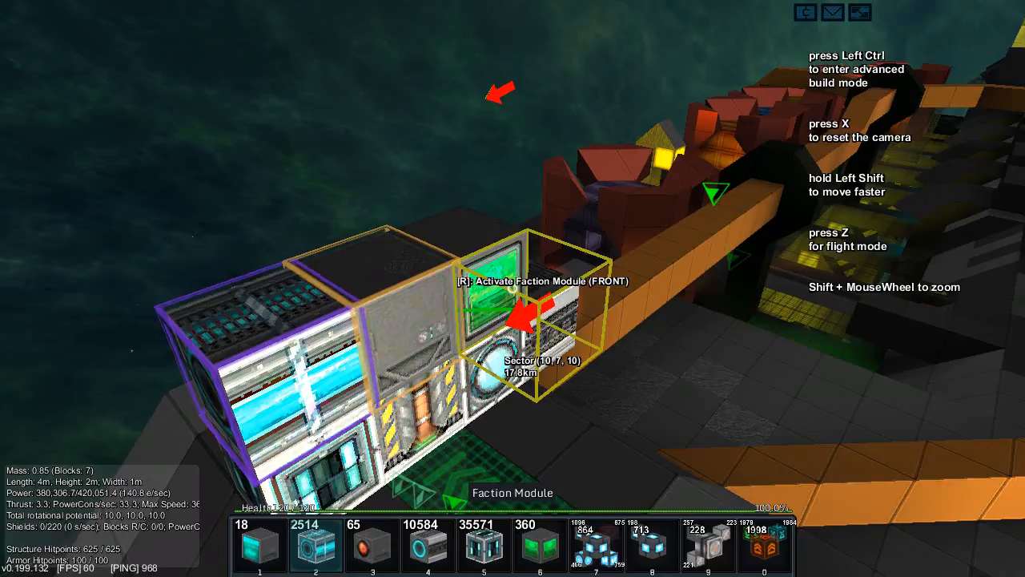
mouse_move(425, 348)
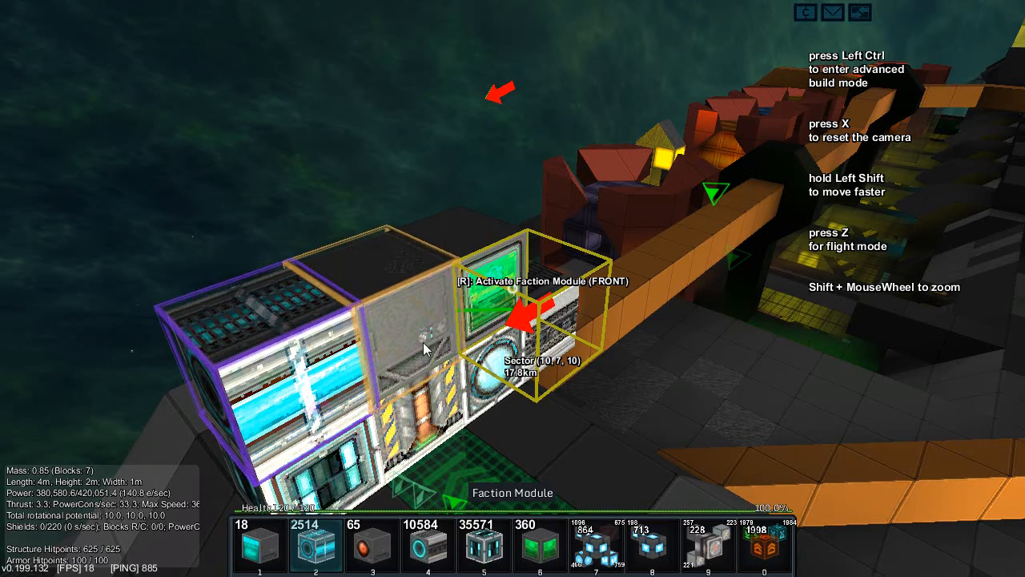
In the mining fleet, move GI_Collector up one rank and back down to rank 3
click(852, 50)
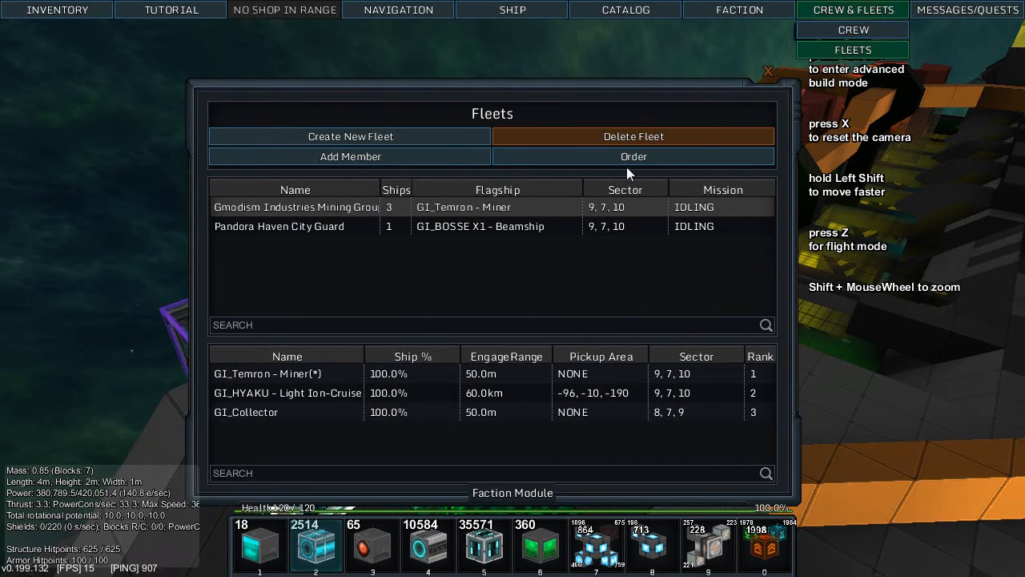
mouse_move(350, 156)
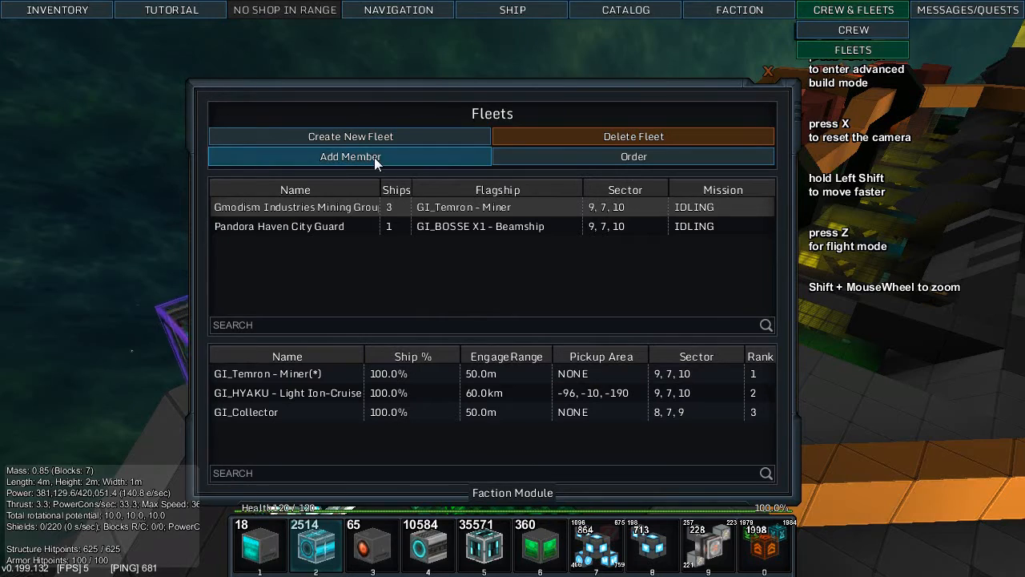
mouse_move(292, 370)
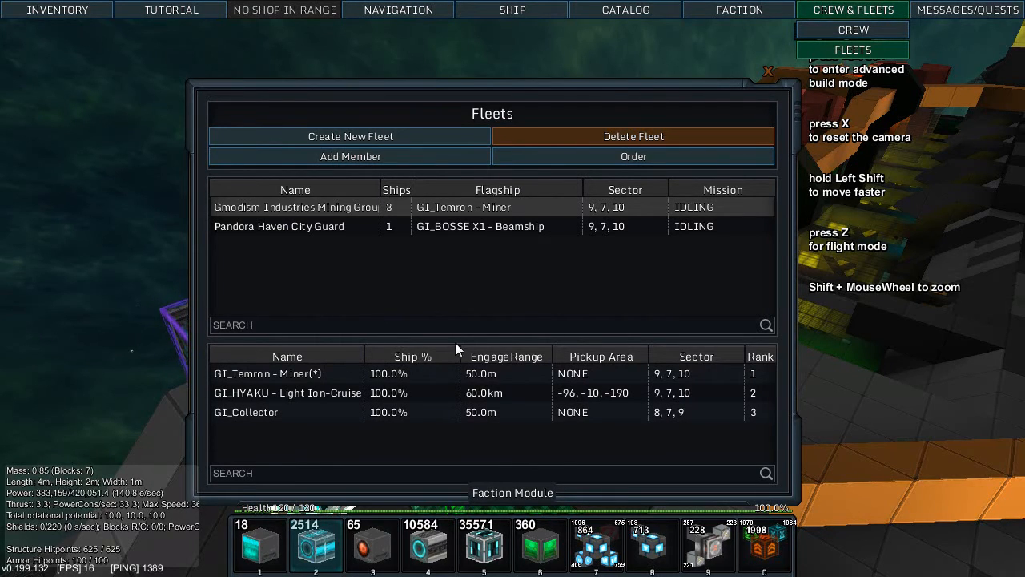
mouse_move(432, 365)
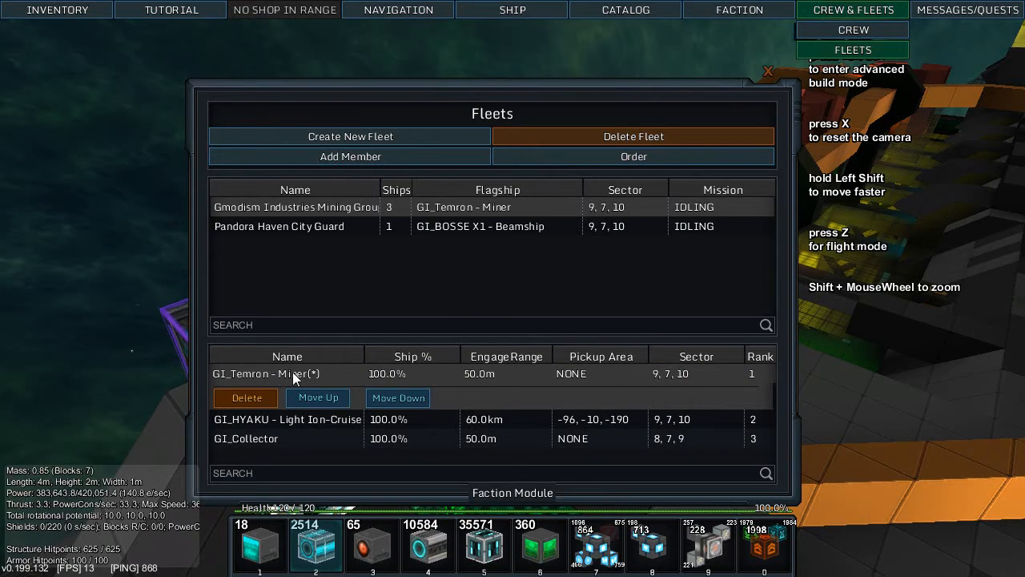
click(245, 438)
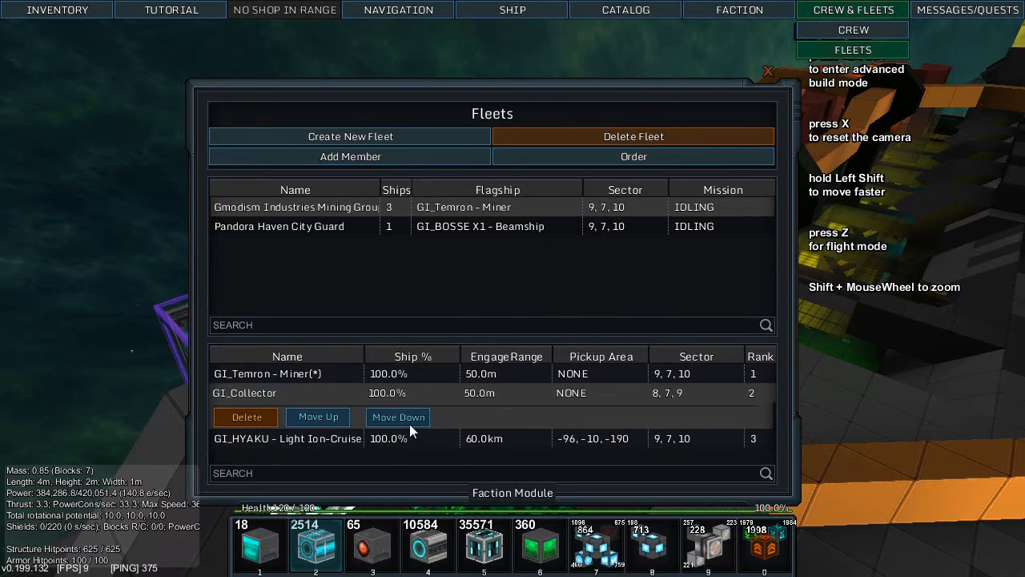
click(398, 416)
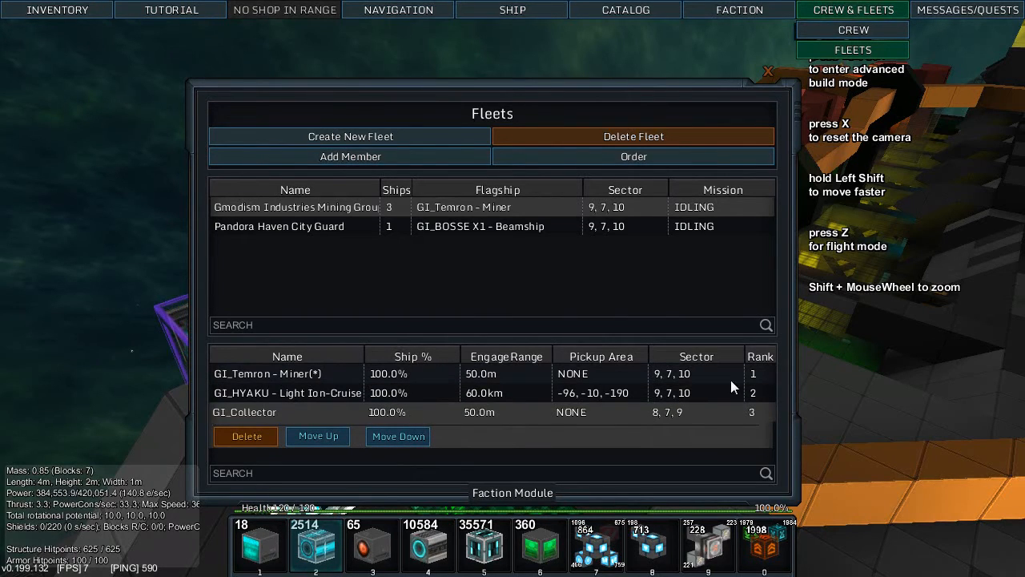
mouse_move(648, 265)
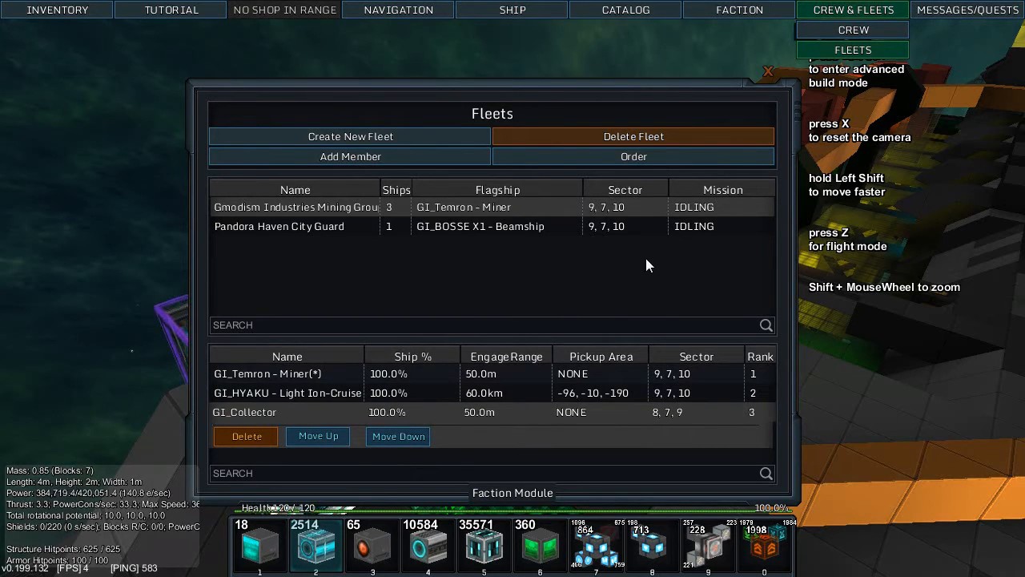
click(767, 71)
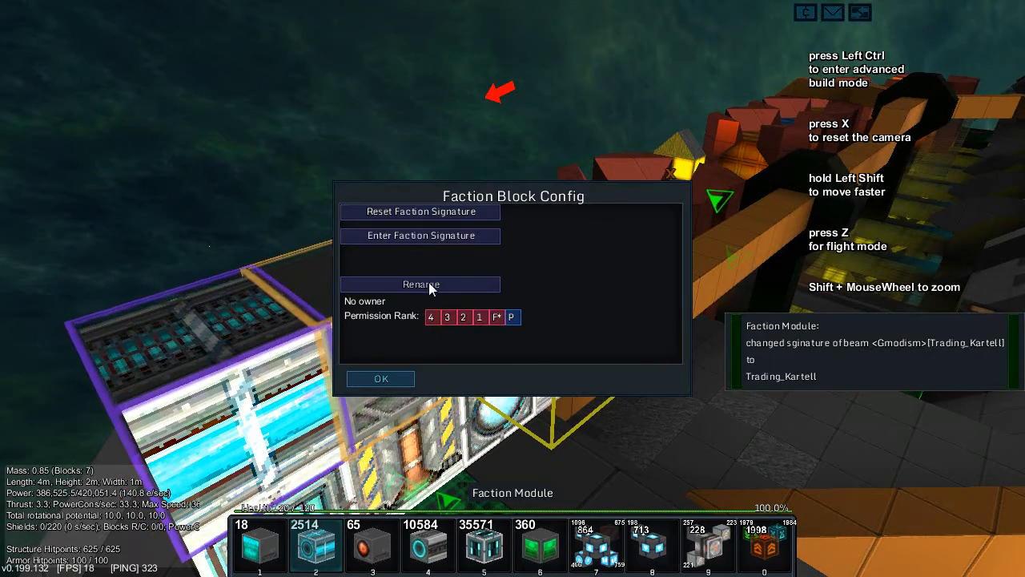
Rename the beam droid to 'Beam Proro' through its faction module
click(420, 284)
text(Beam Proro)
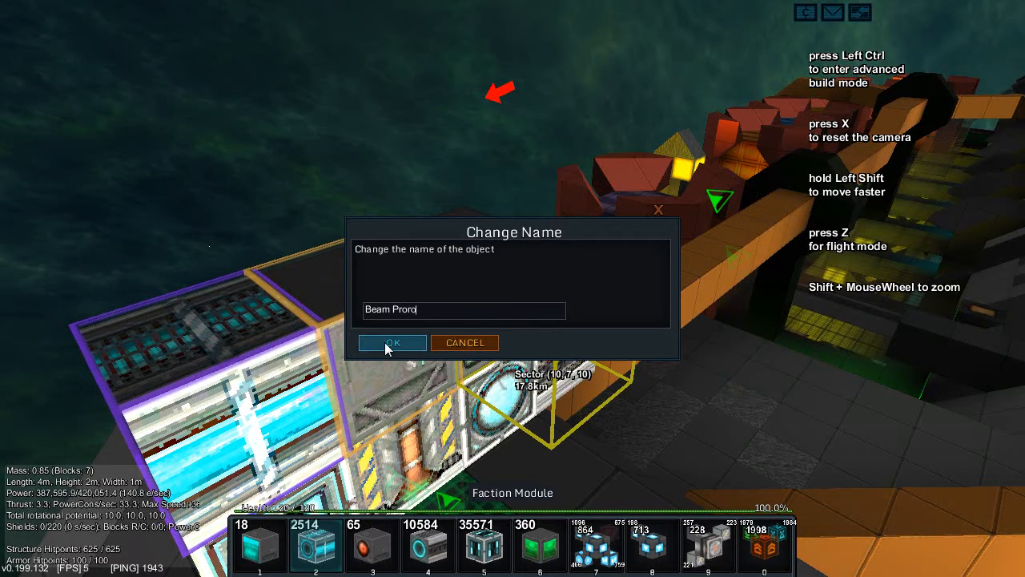
click(391, 342)
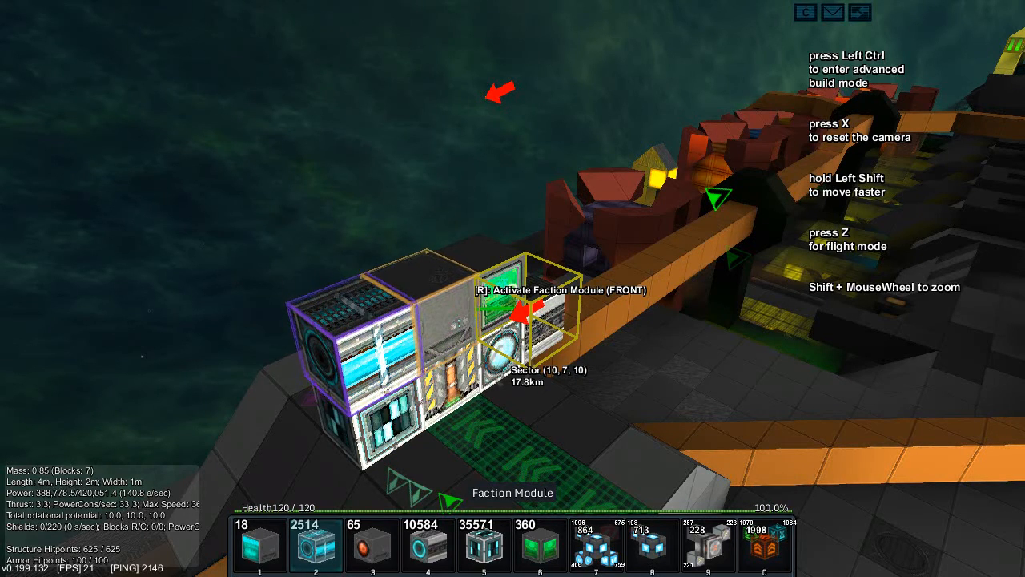
click(852, 50)
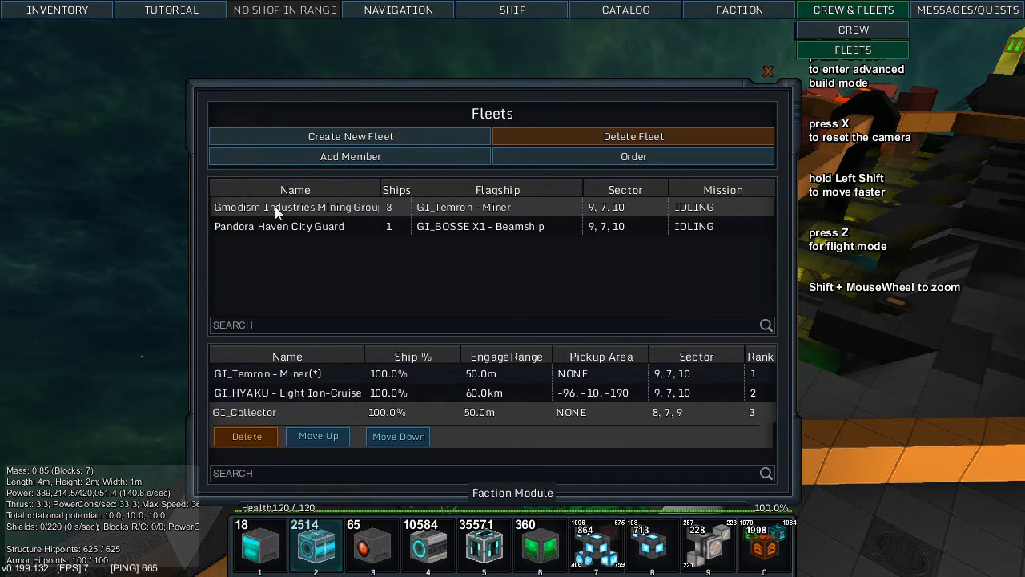
mouse_move(295, 227)
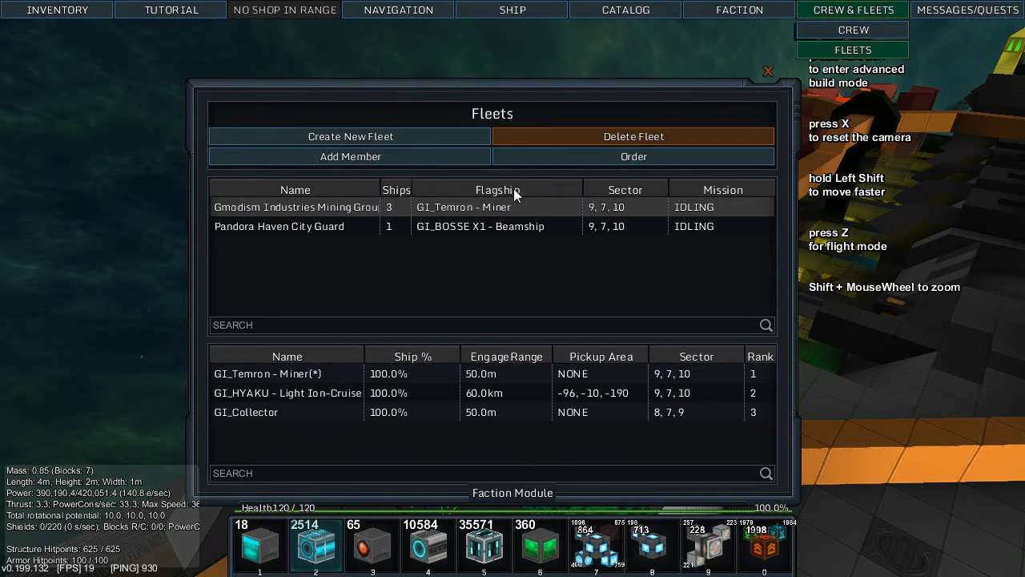
Take control of Beam Proro and dismiss its weapon assignment list to enter flight mode
click(350, 156)
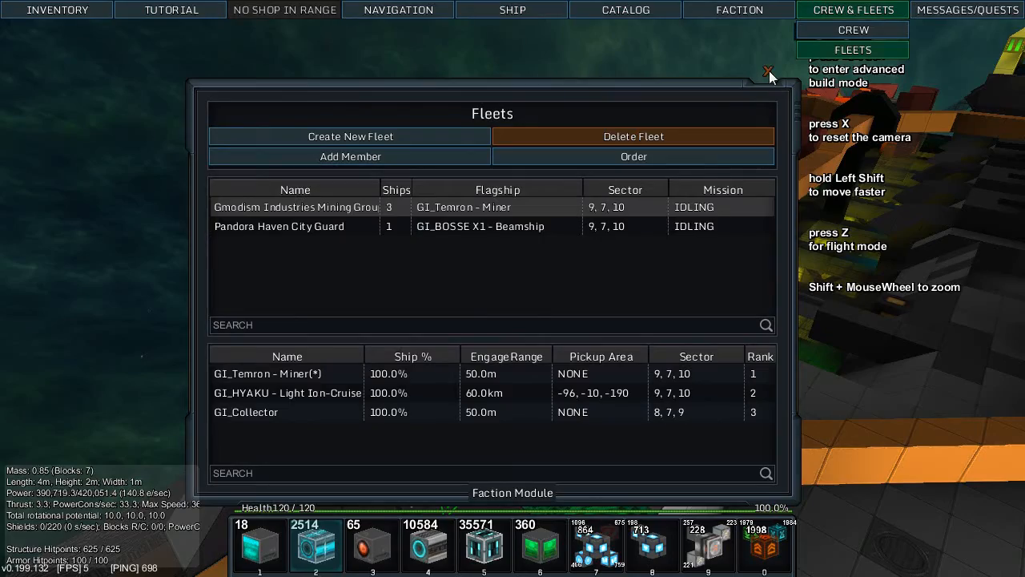
click(767, 72)
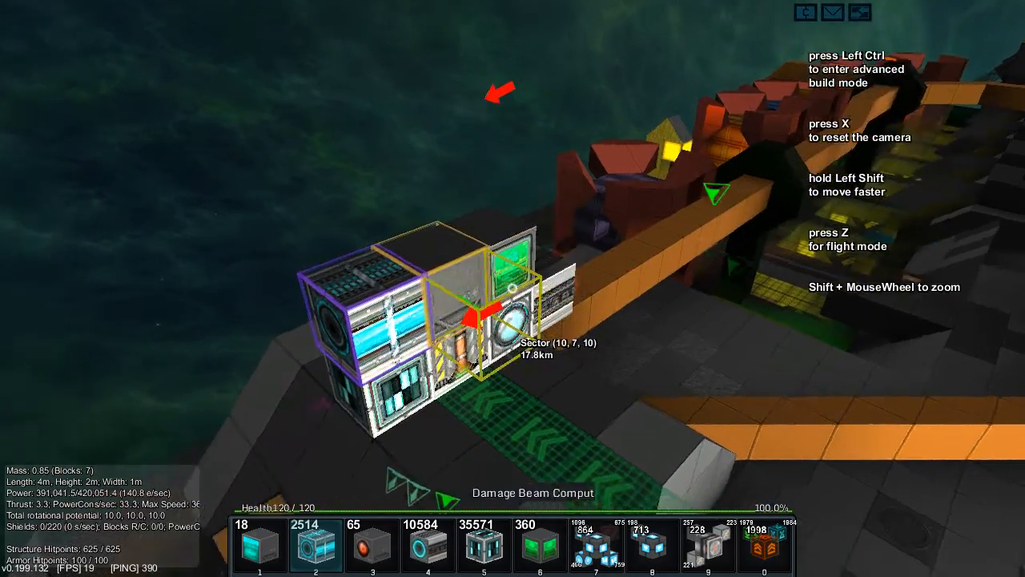
key(z)
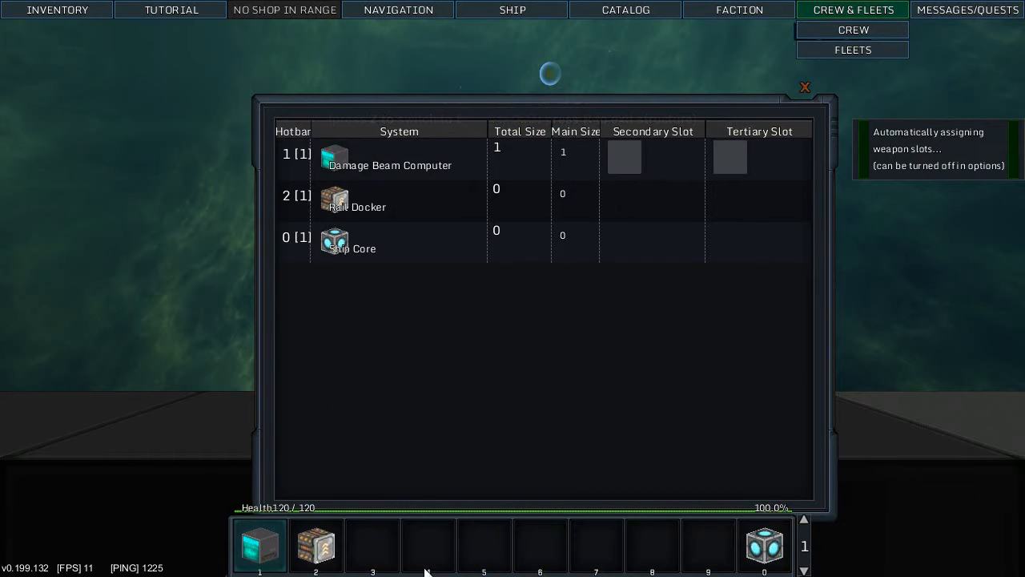
click(805, 86)
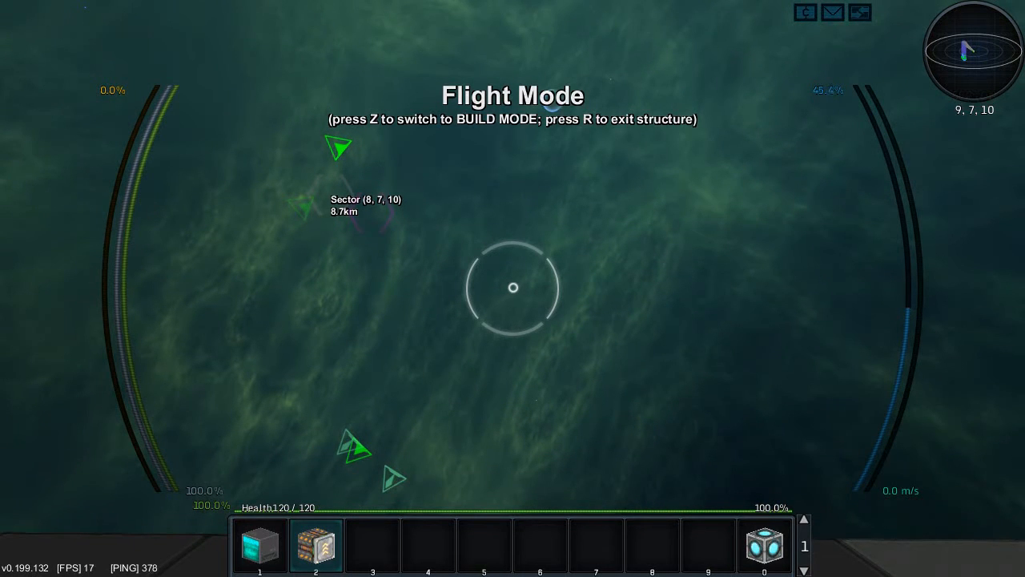
Add Beam Proro as the fourth ship of the Gmodism Industries Mining Group fleet
click(852, 50)
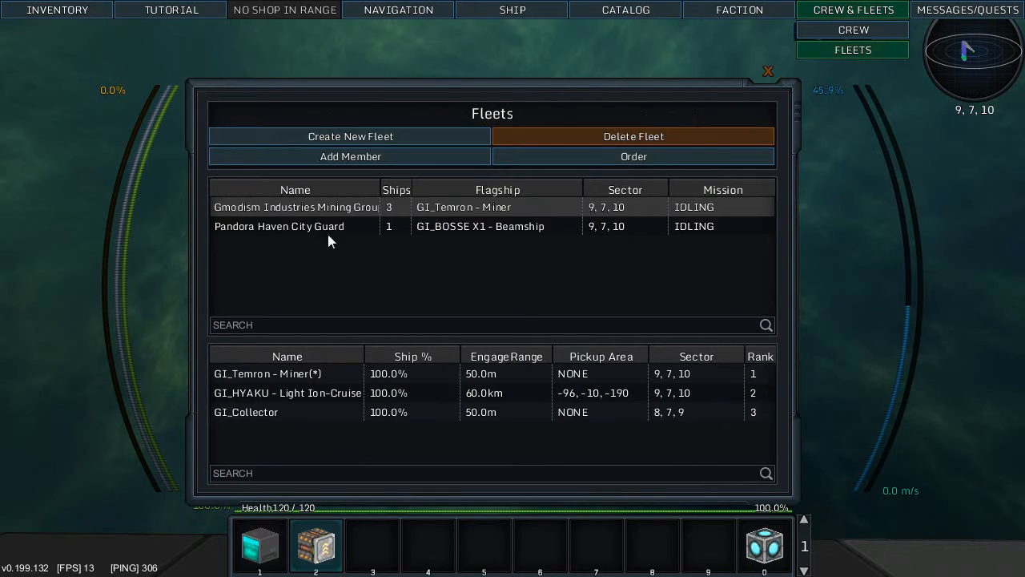
click(350, 156)
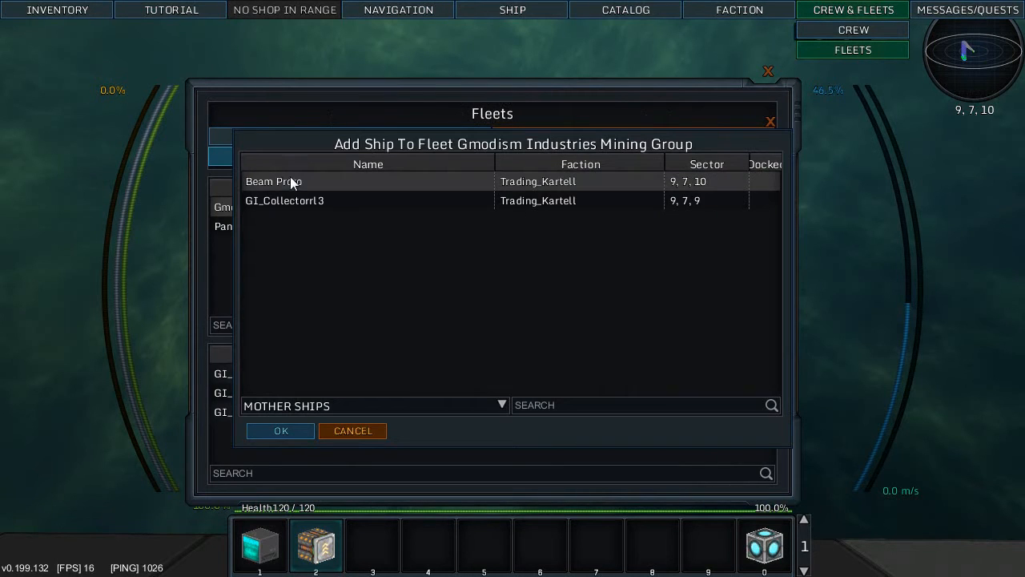
click(280, 430)
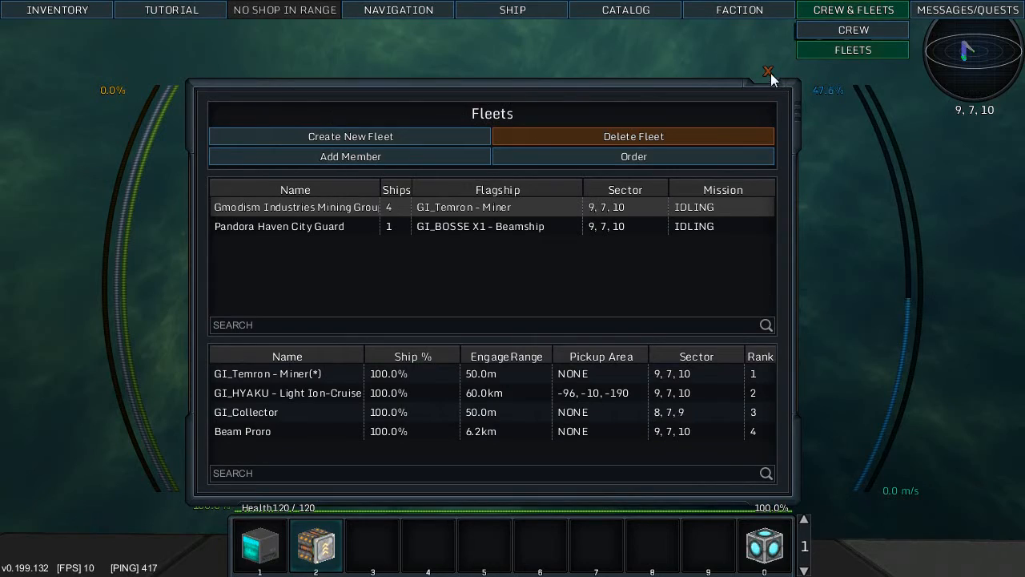
click(767, 72)
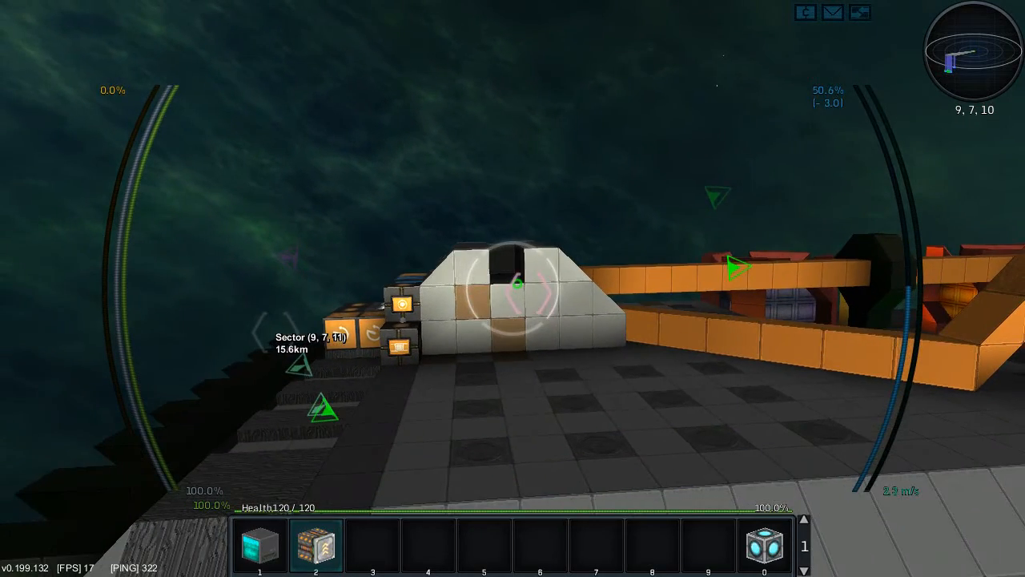
mouse_move(512, 289)
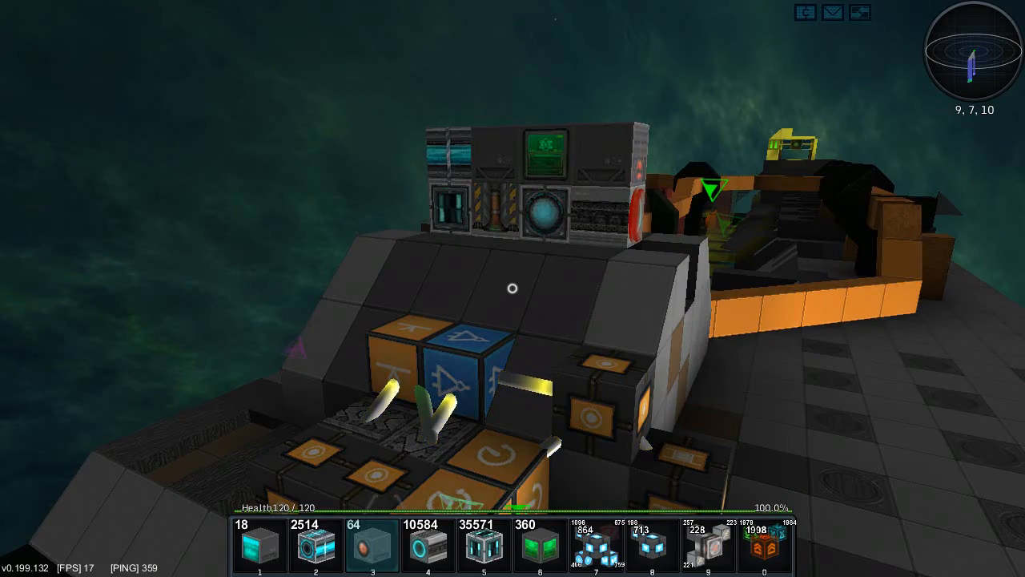
mouse_move(512, 288)
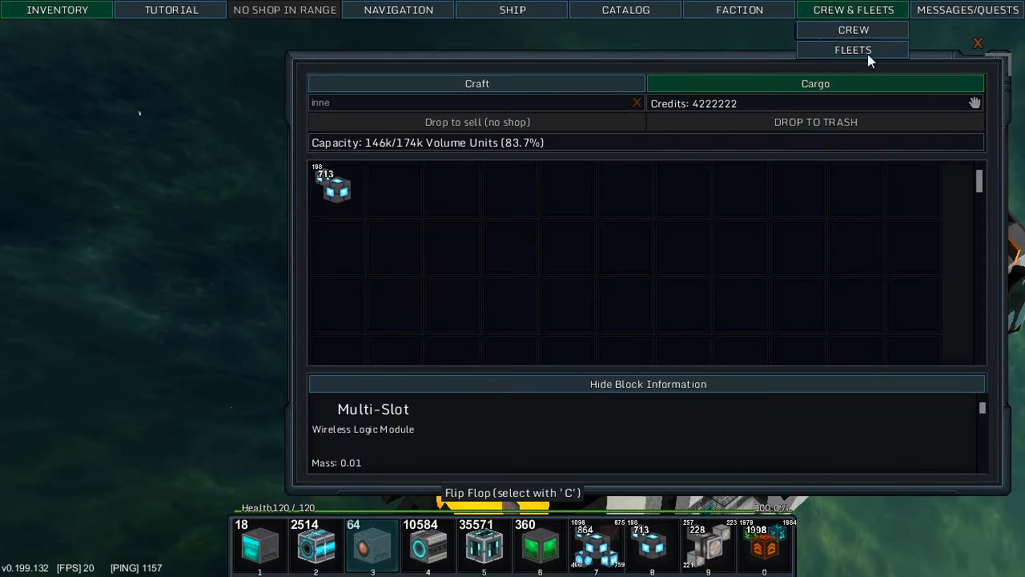
Order the mining fleet into Sentry Mode, then switch it to Carrier Recall
click(852, 50)
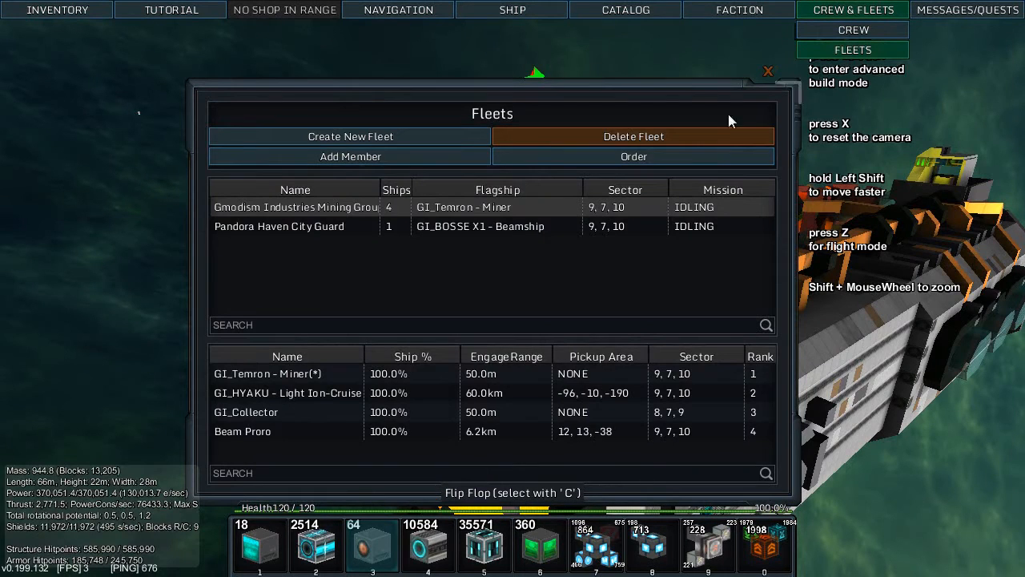
click(634, 156)
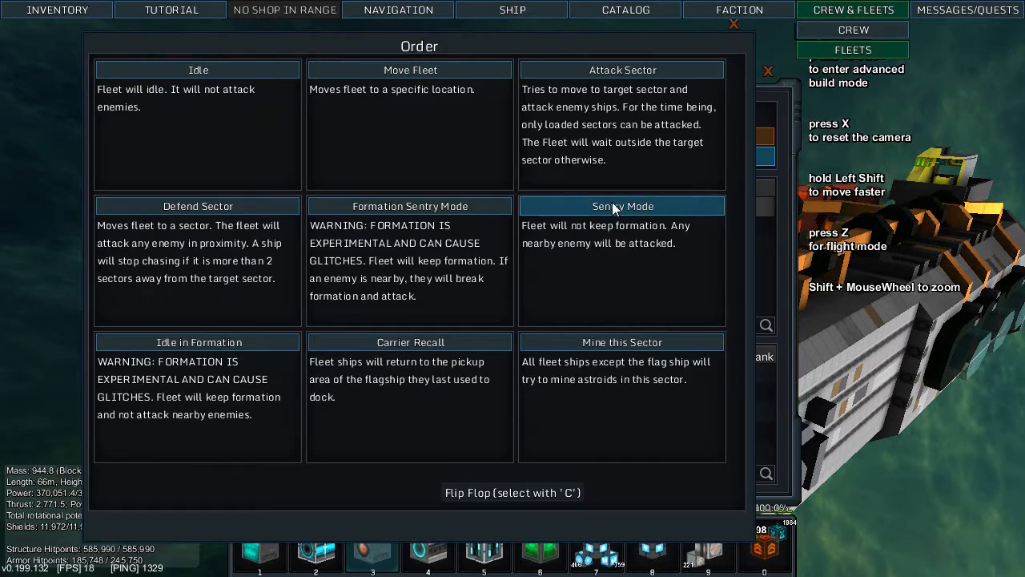
click(623, 206)
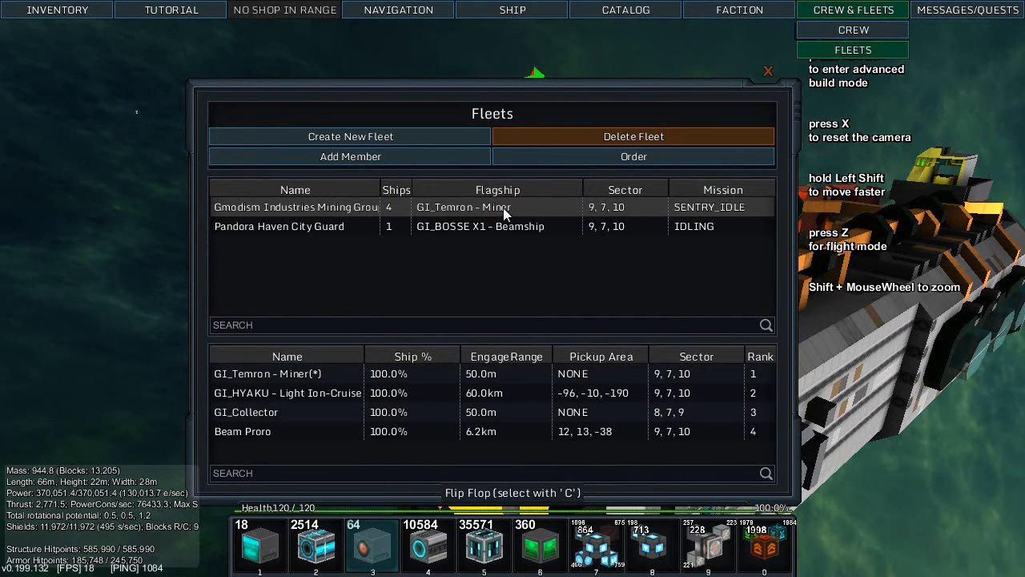
click(634, 157)
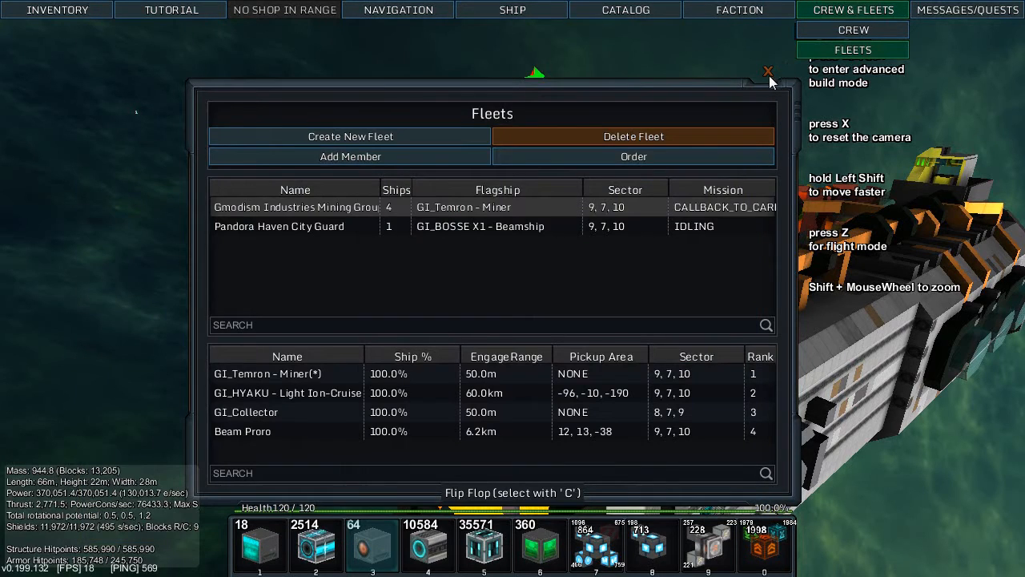
click(767, 72)
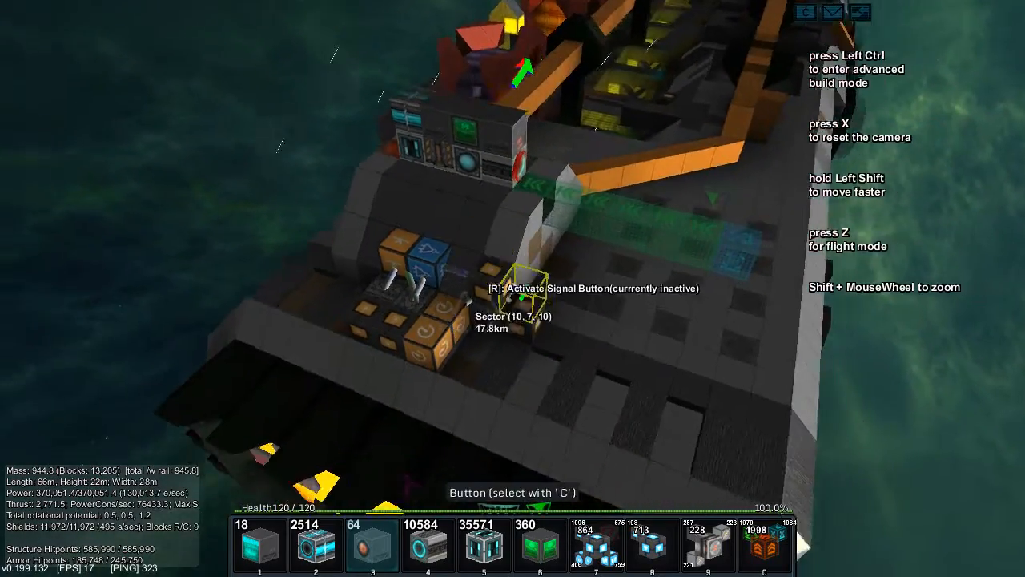
Launch Beam Proro via the signal button and check the fleet's carrier-recall mission
key(r)
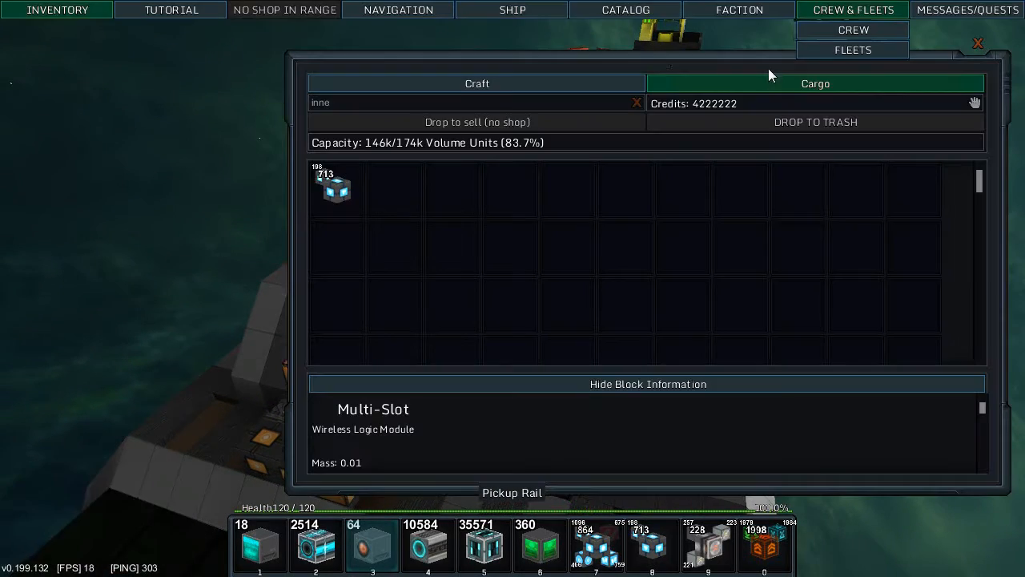
click(852, 49)
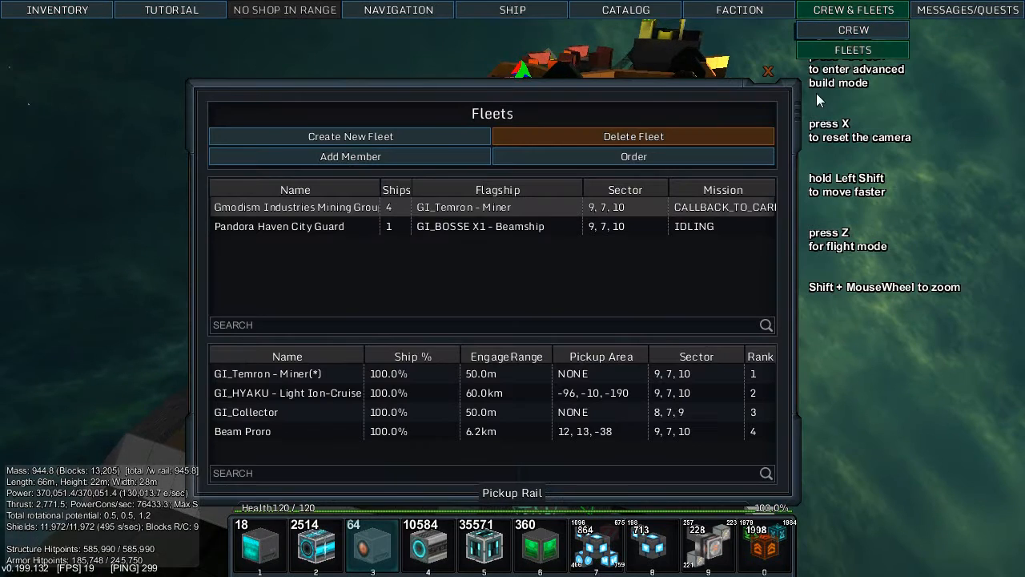
click(634, 156)
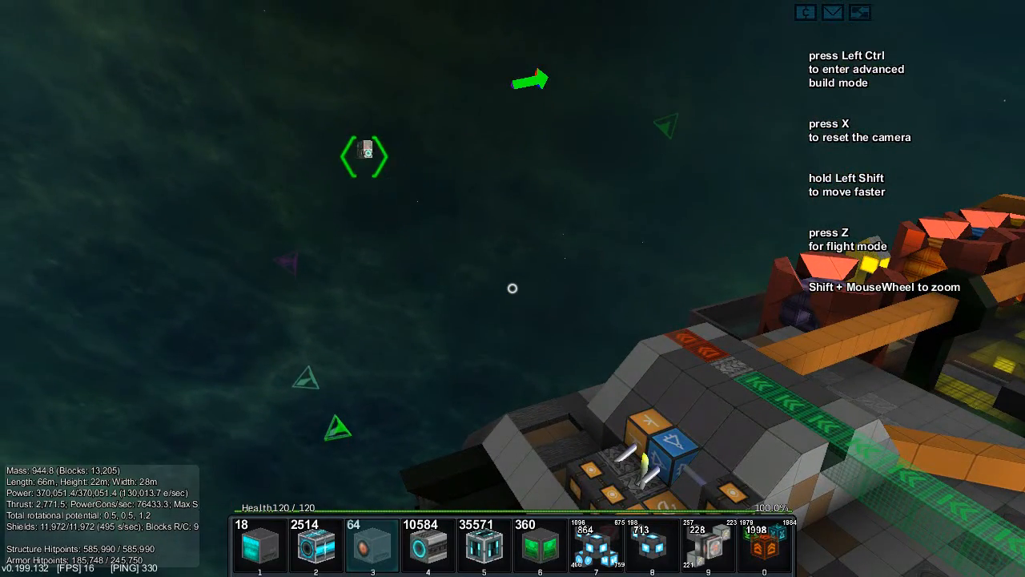
Confirm the mining fleet mission reads SENTRY_IDLE, then exit the ship to view the docked droid
click(852, 50)
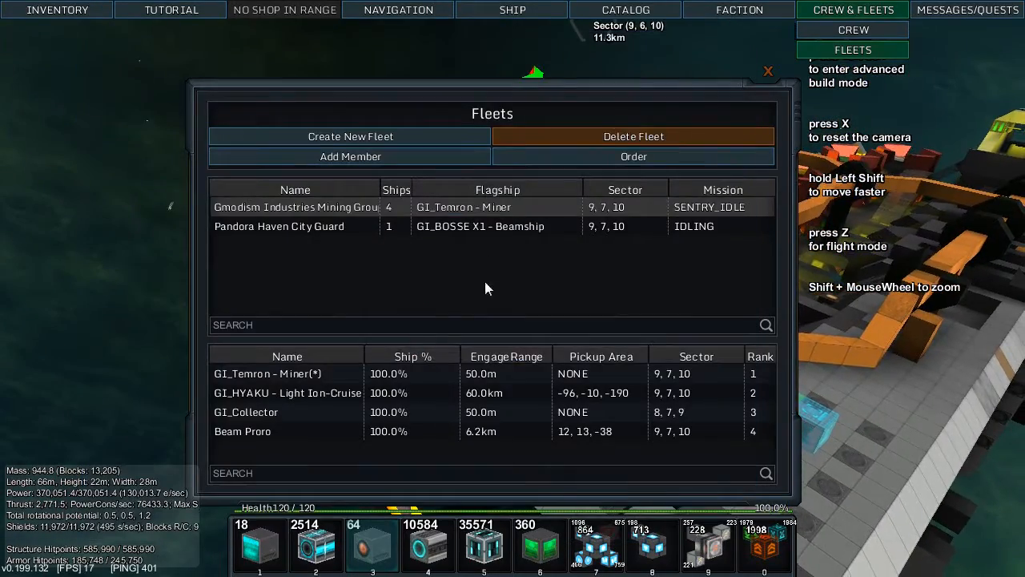
click(766, 71)
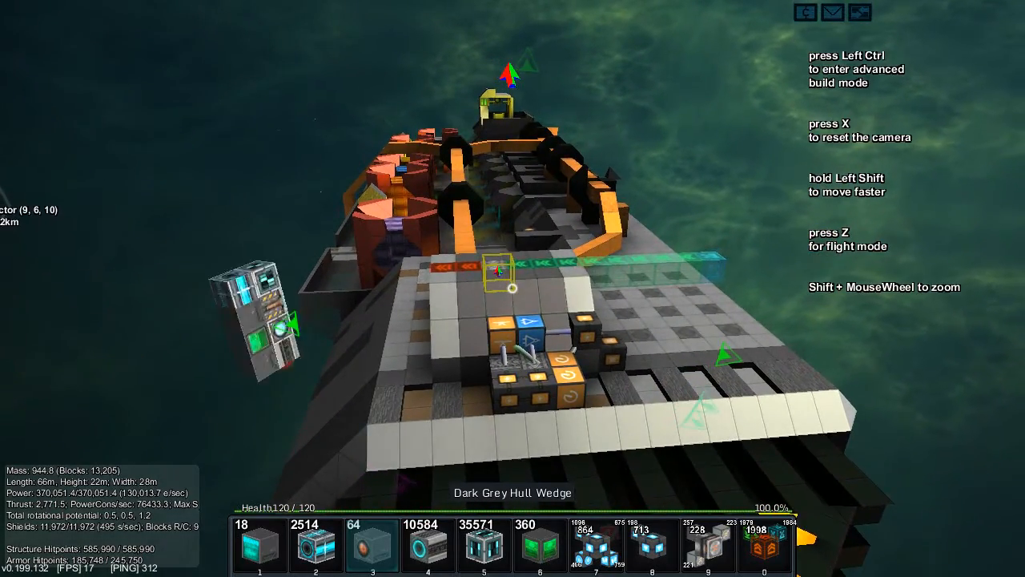
key(z)
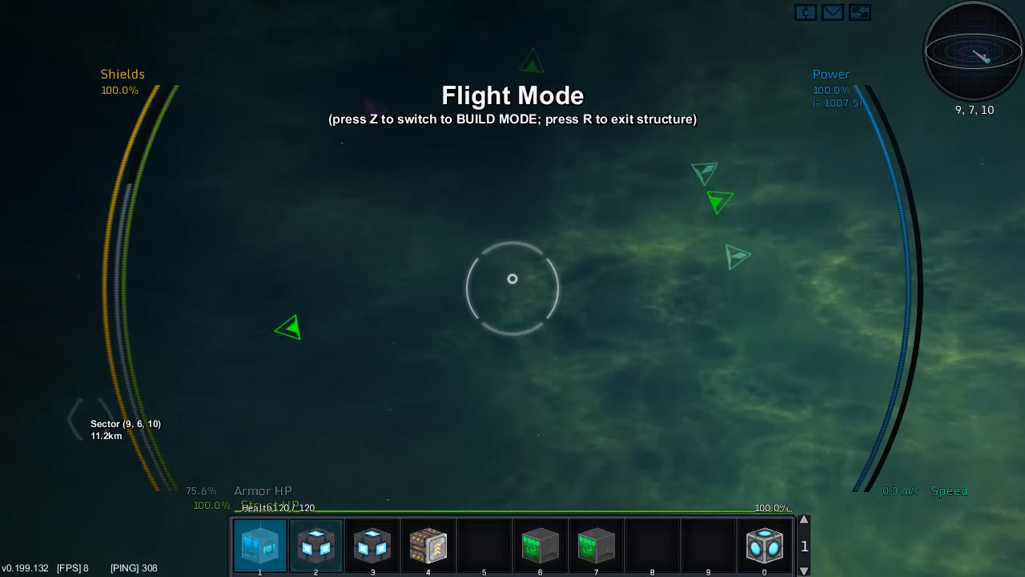
key(z)
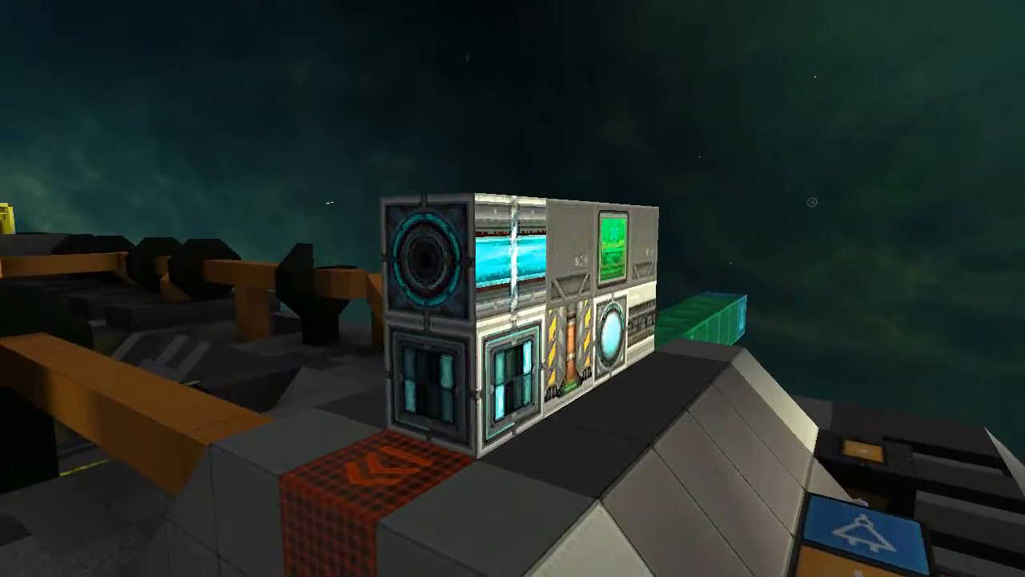
mouse_move(513, 289)
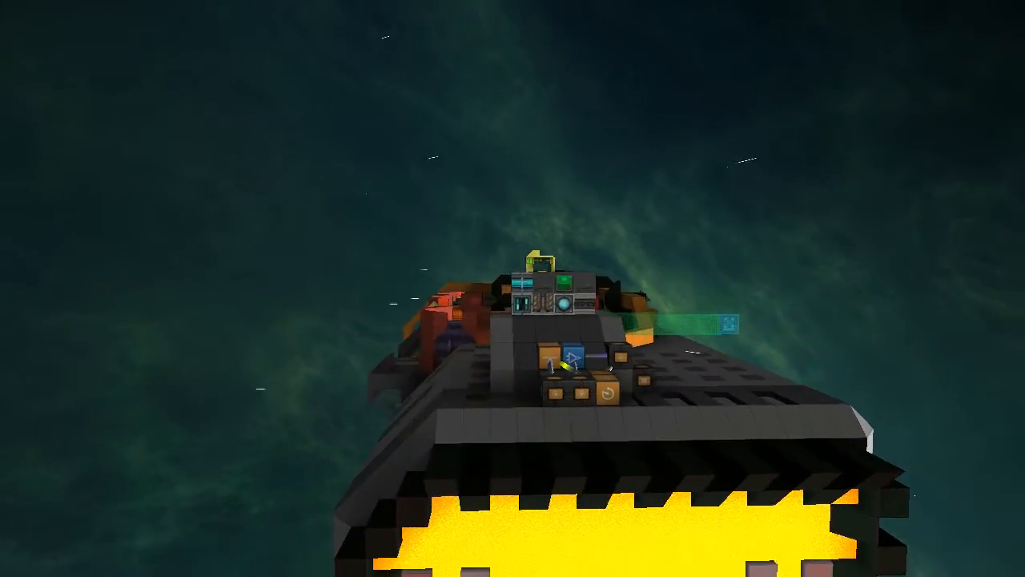